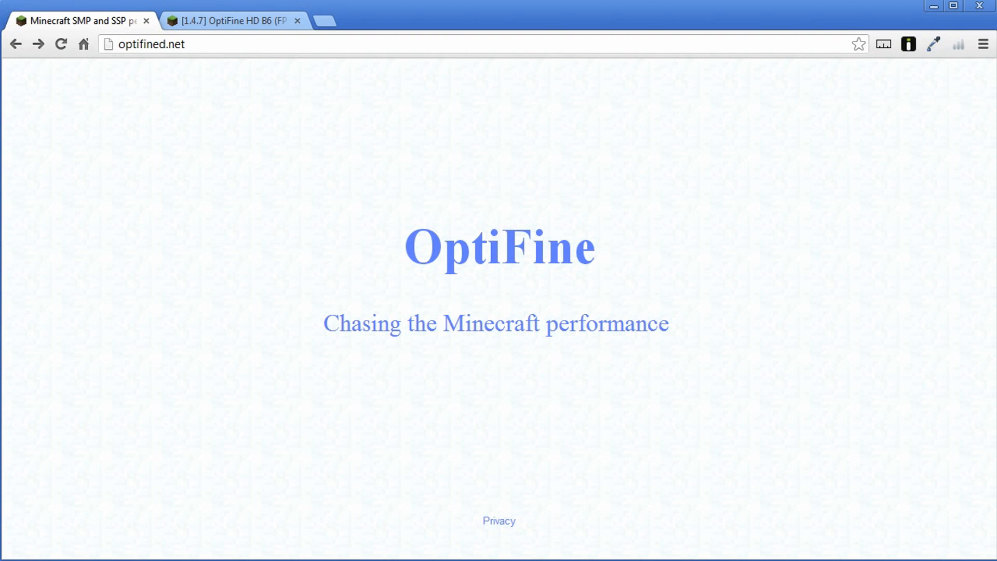
pyautogui.moveTo(498, 520)
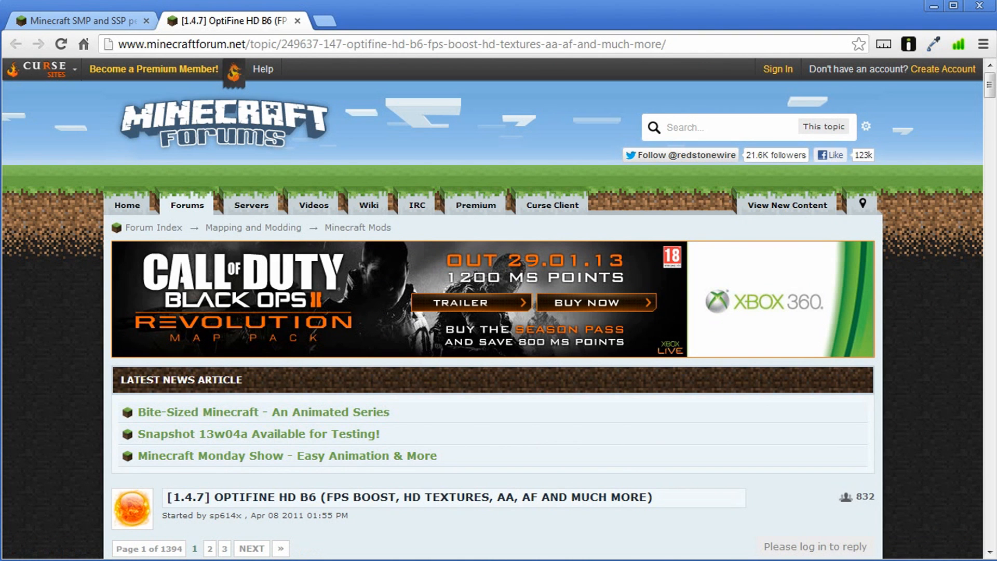
# - Scroll the OptiFine HD B6 thread to the Ultra edition download link for 1.4.6/1.4.7
pyautogui.scroll(-3)
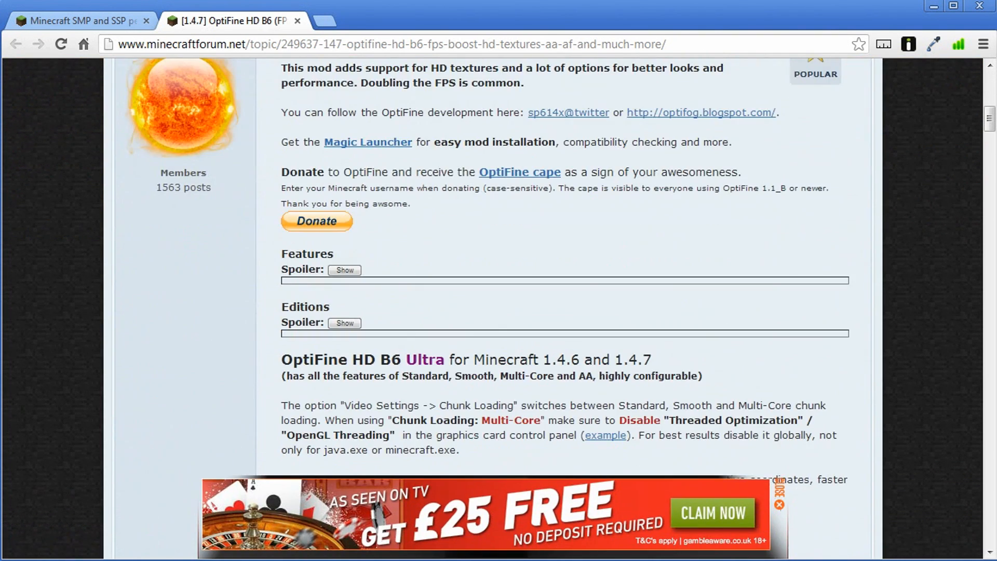
pyautogui.scroll(-3)
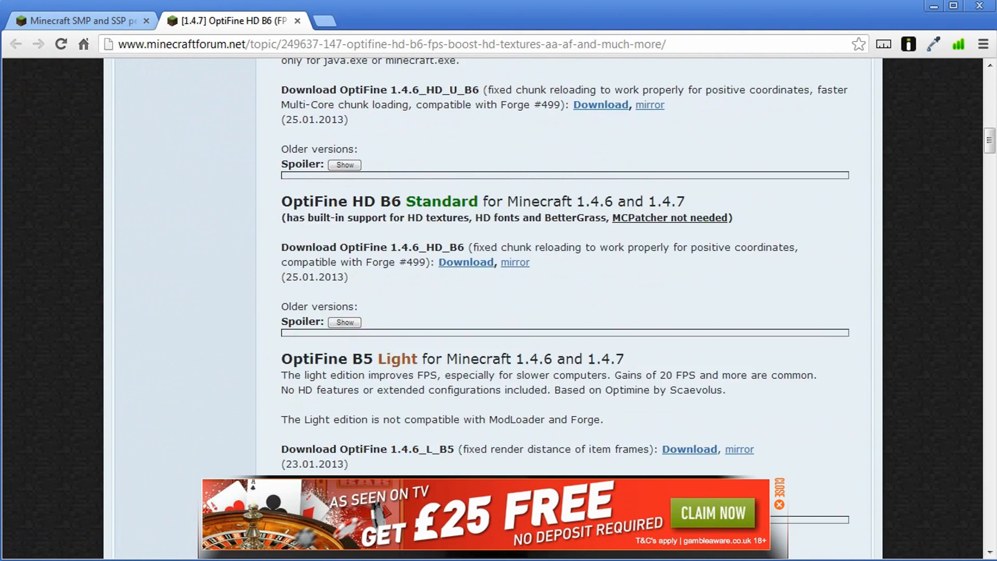
pyautogui.scroll(-3)
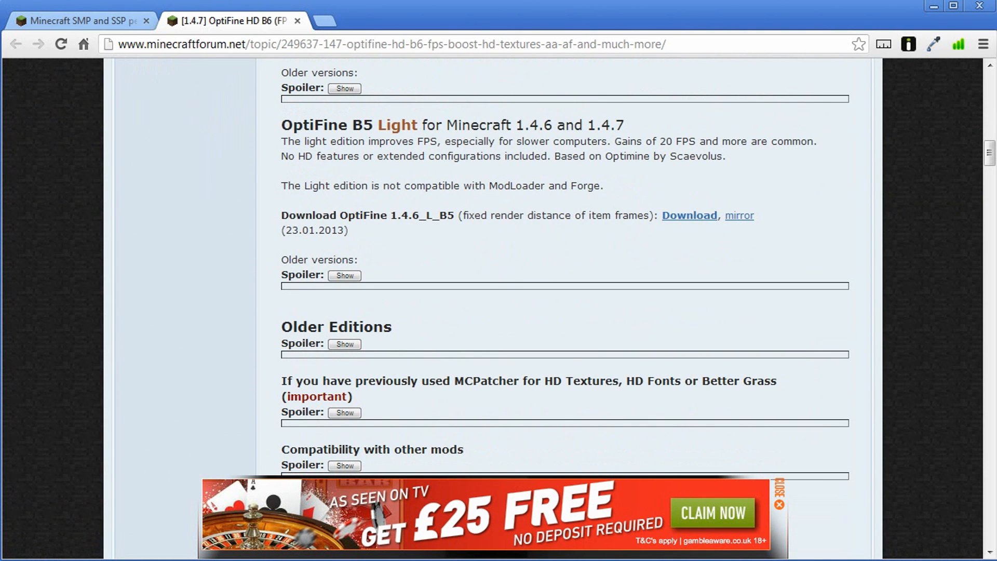
pyautogui.scroll(3)
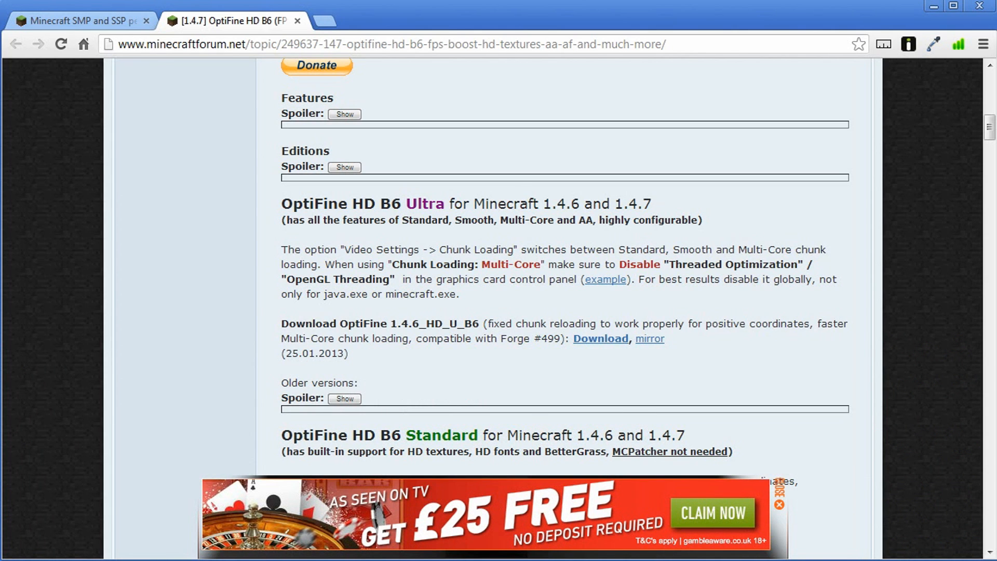
# - Follow the Ultra Download link and skip the adf.ly advert to get OptiFine_1.4.6_HD_U_B6.zip
pyautogui.click(600, 338)
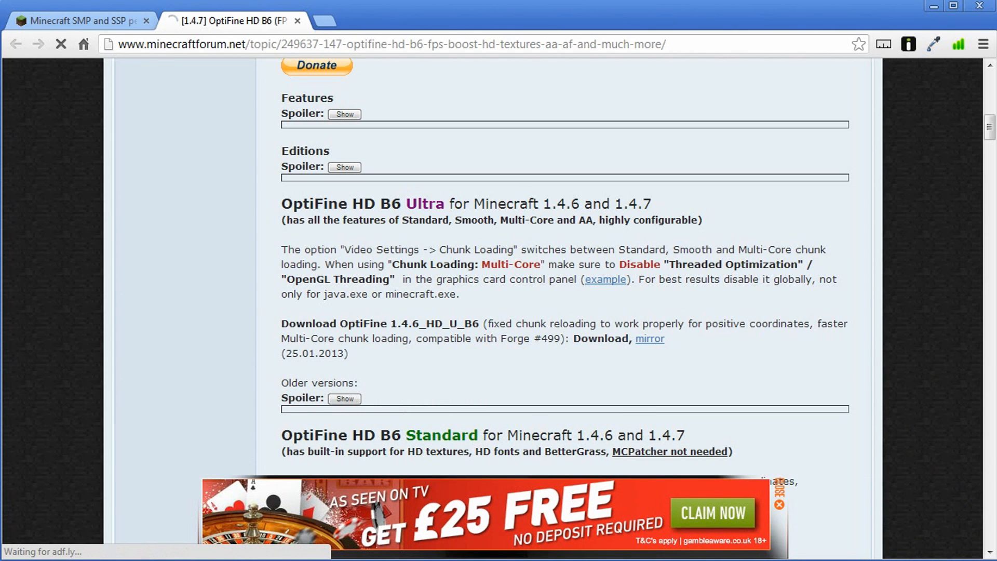
pyautogui.click(599, 337)
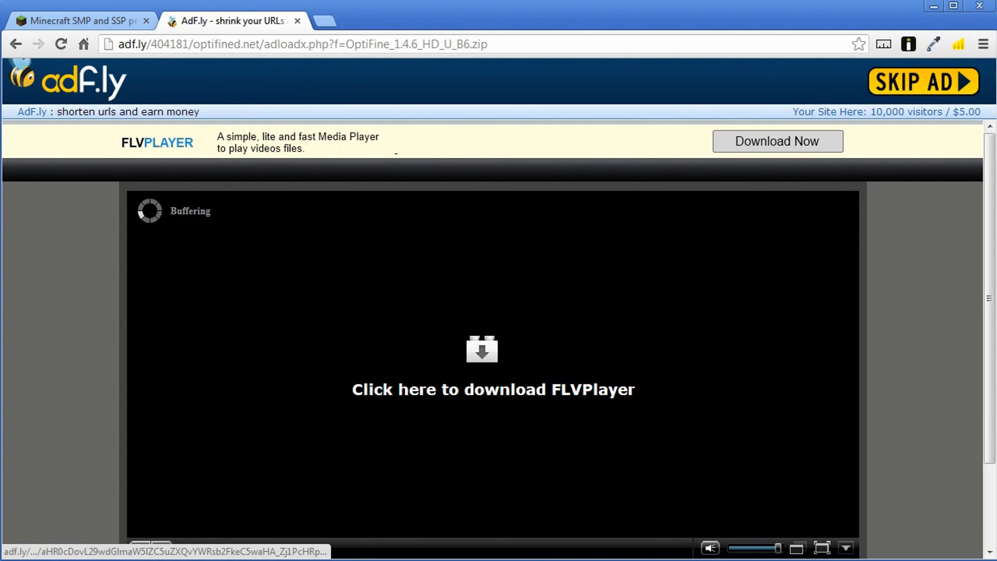
pyautogui.click(923, 82)
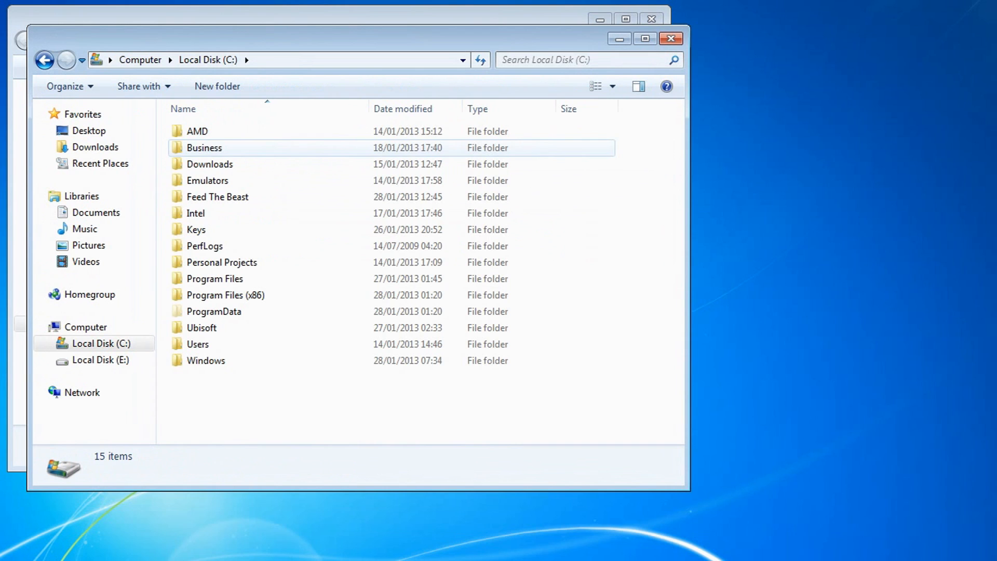
# - Open Feed The Beast, look inside MindCrack, go back, and open another Explorer window there
pyautogui.click(217, 196)
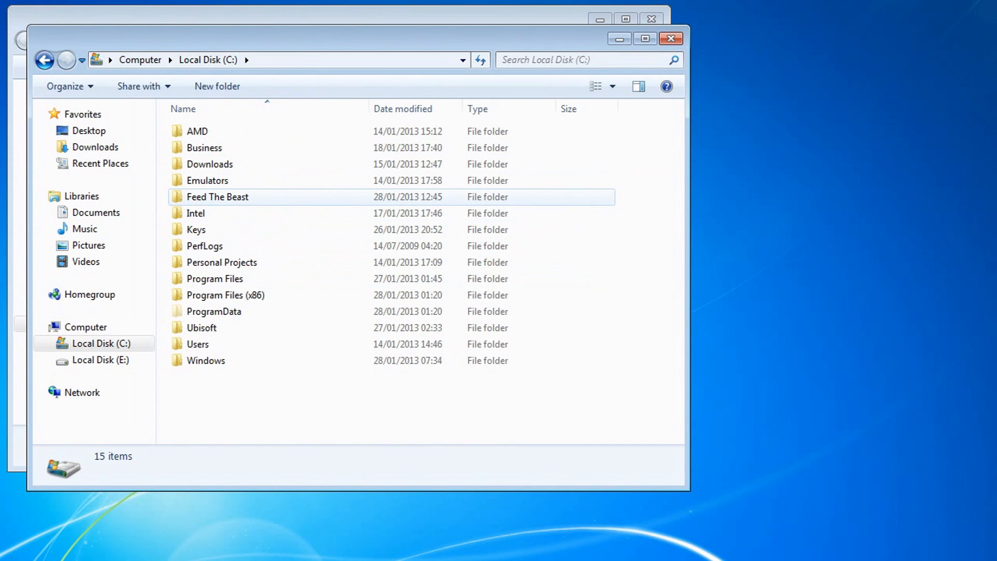
pyautogui.doubleClick(217, 196)
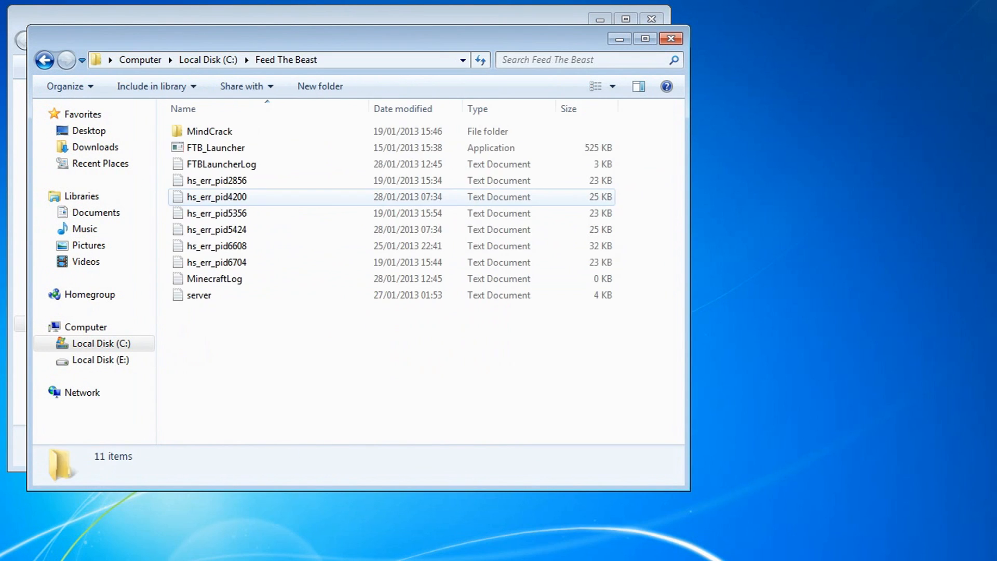
pyautogui.doubleClick(209, 130)
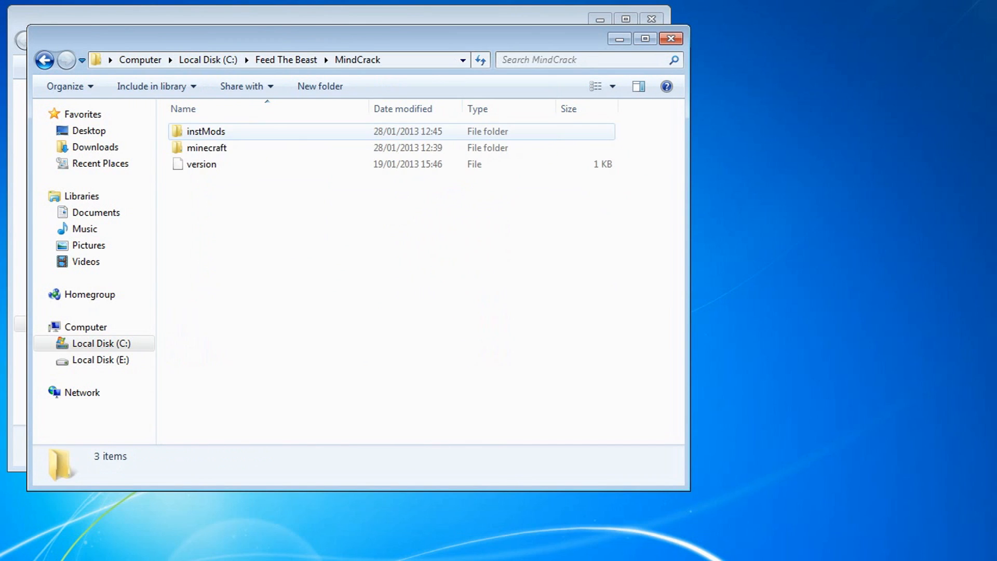
pyautogui.click(44, 60)
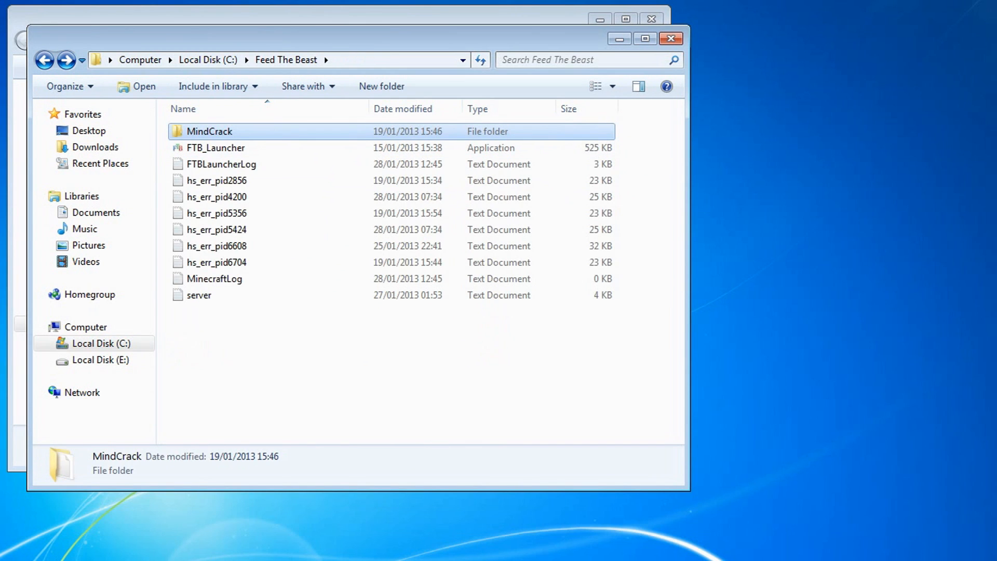
pyautogui.doubleClick(209, 131)
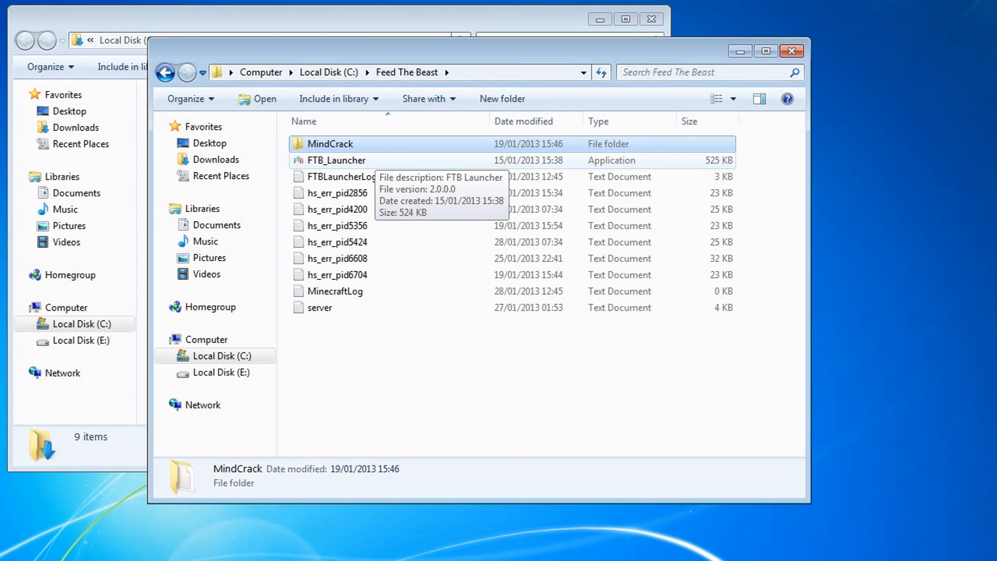
# - Start FTB_Launcher, view MindCrack's jar mods, and open the MindCrack install folder
pyautogui.click(336, 160)
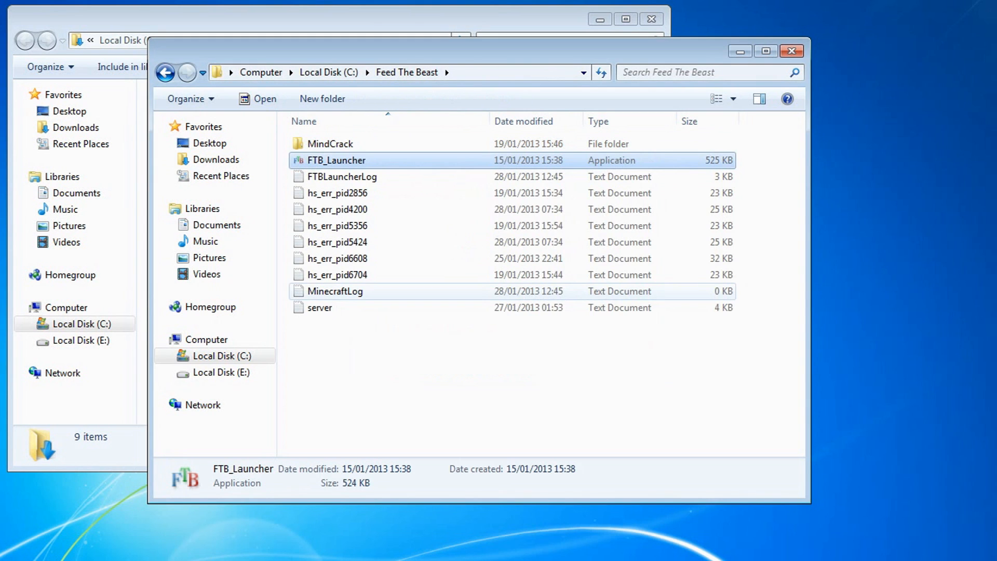
pyautogui.doubleClick(337, 160)
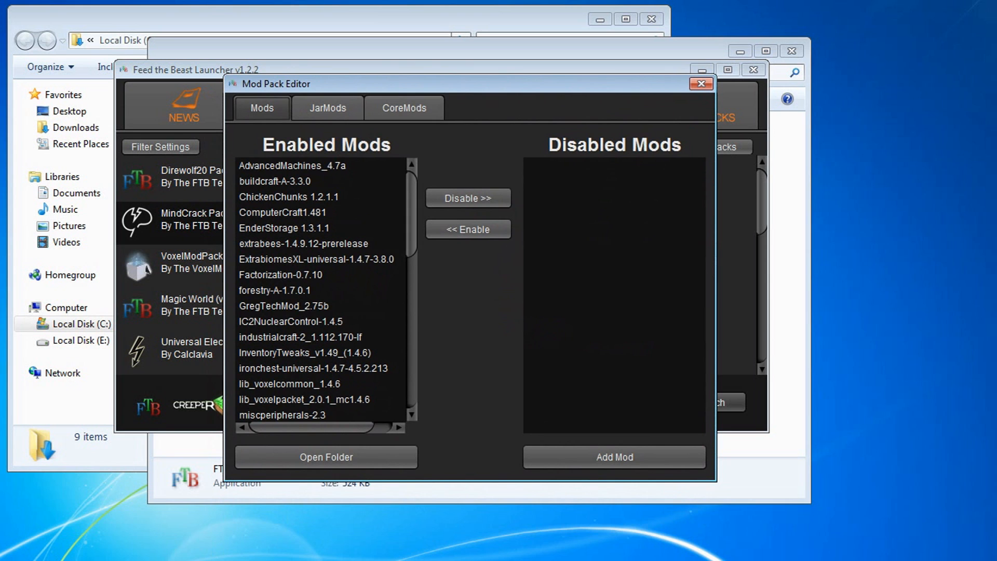
pyautogui.scroll(-3)
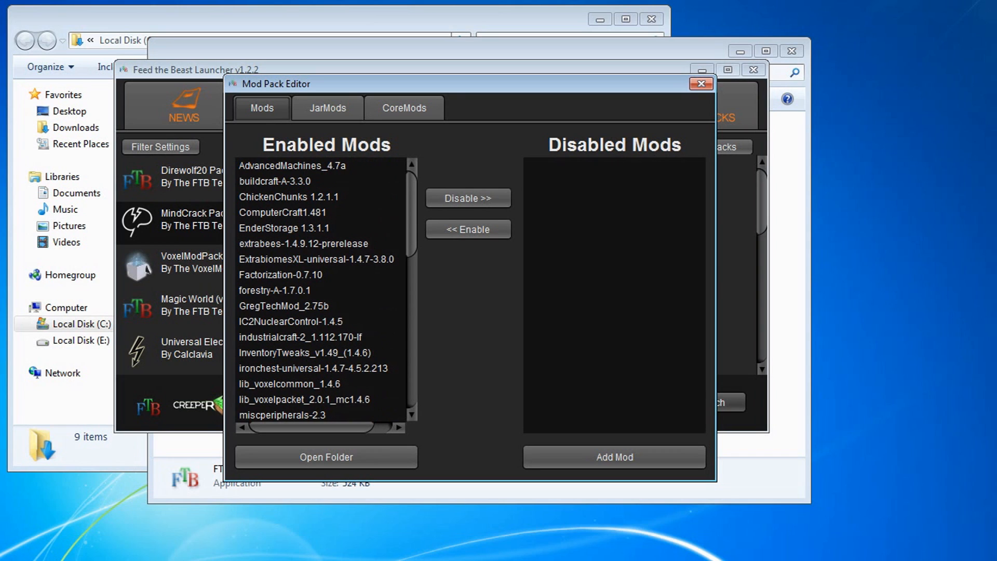
pyautogui.click(326, 107)
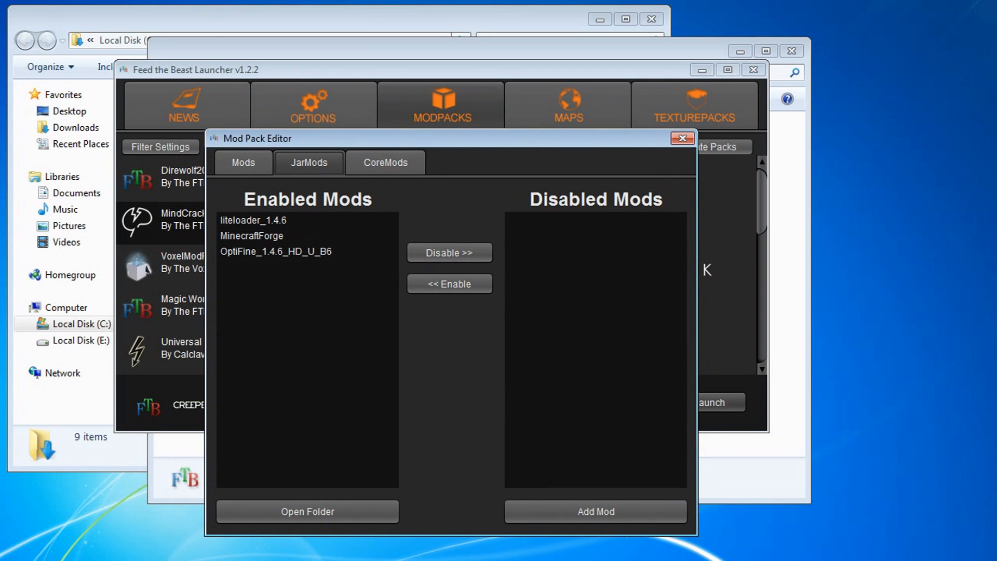
pyautogui.click(681, 138)
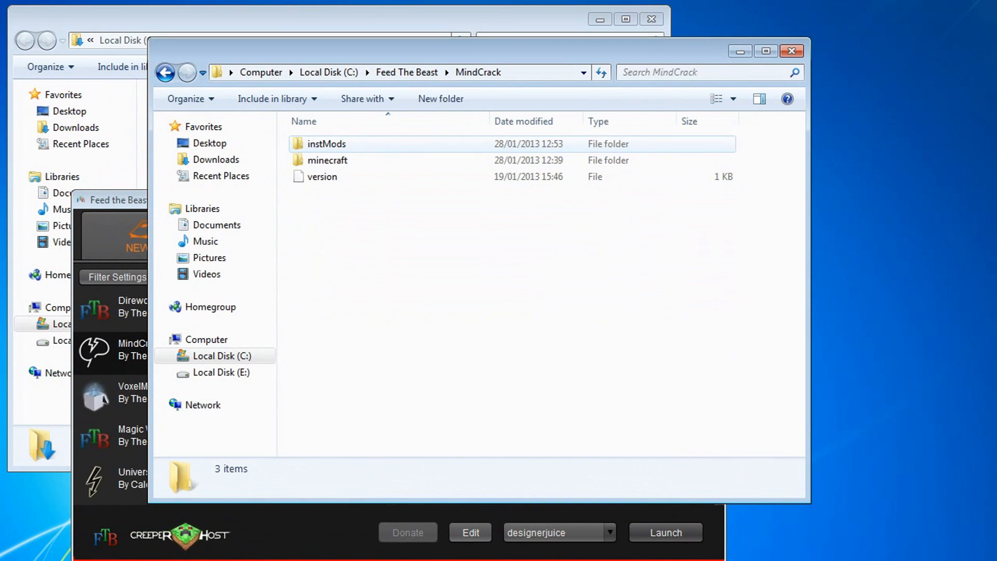
# - Open instMods and right-click the OptiFine_1.4.6_HD_U_B6 archive beside liteloader and MinecraftForge
pyautogui.doubleClick(326, 143)
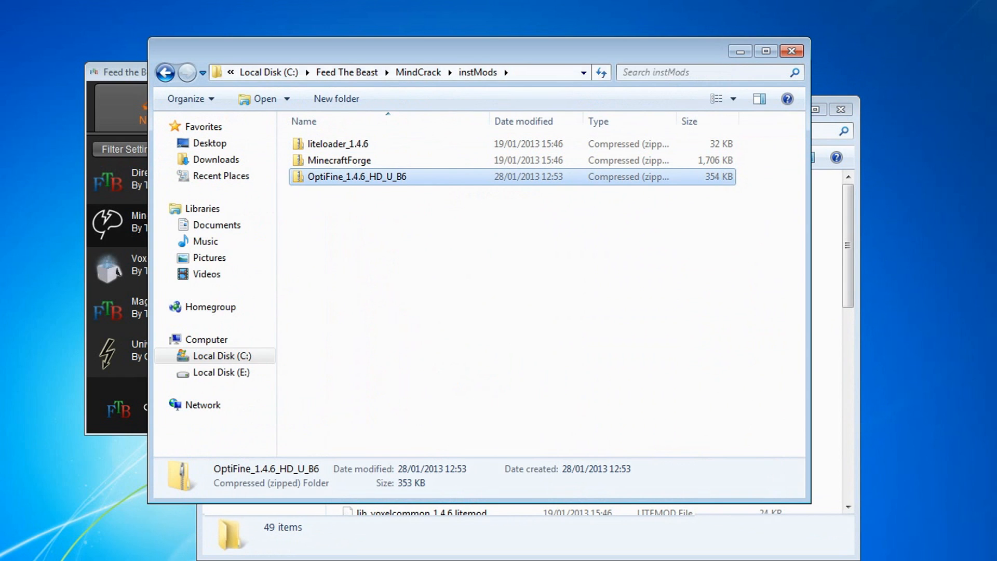
pyautogui.rightClick(357, 176)
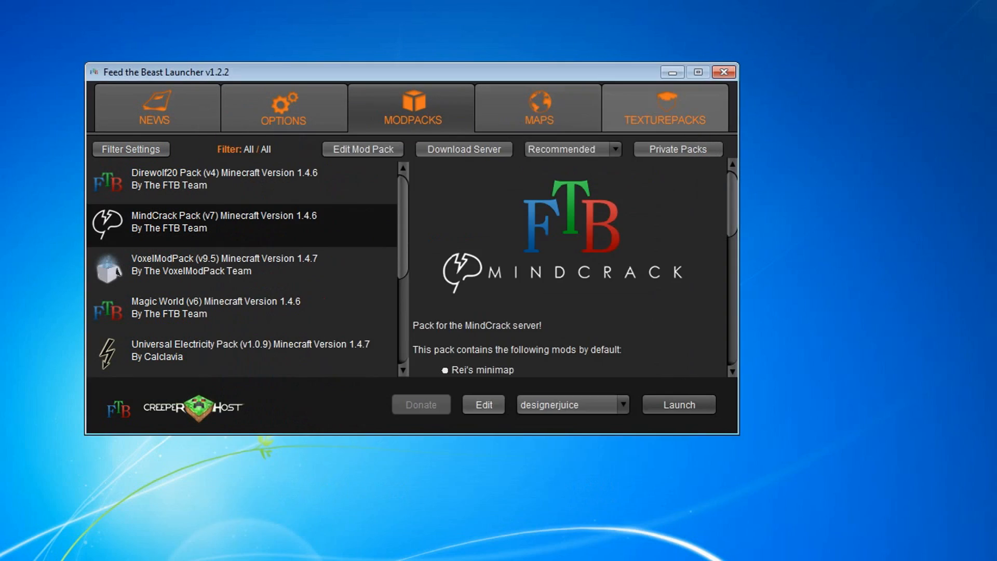
# - Scroll MindCrack's Enabled Mods to OptiFine_1.4.6_HD_U_B6 in the Mod Pack Editor, then close the launcher
pyautogui.click(362, 149)
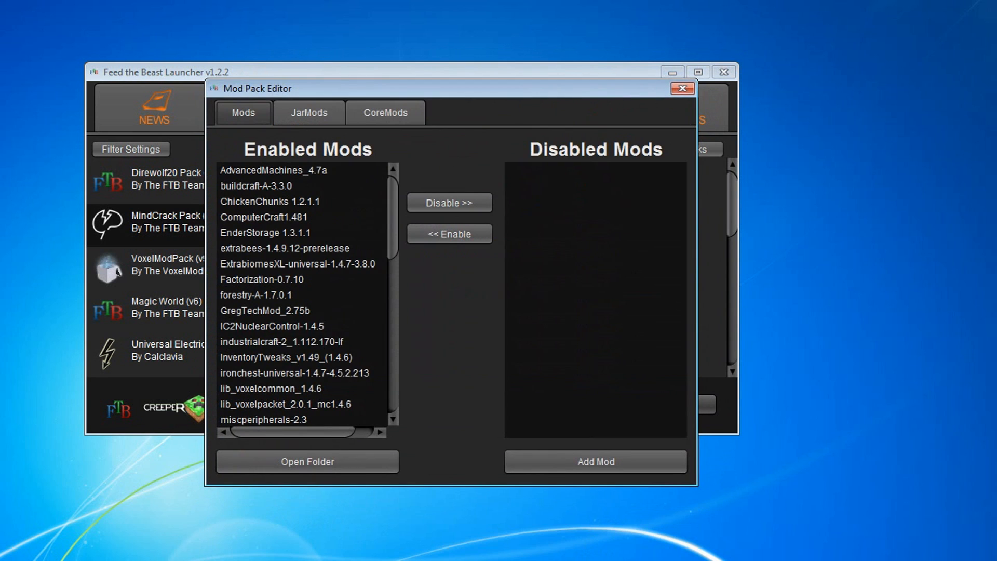
pyautogui.scroll(-3)
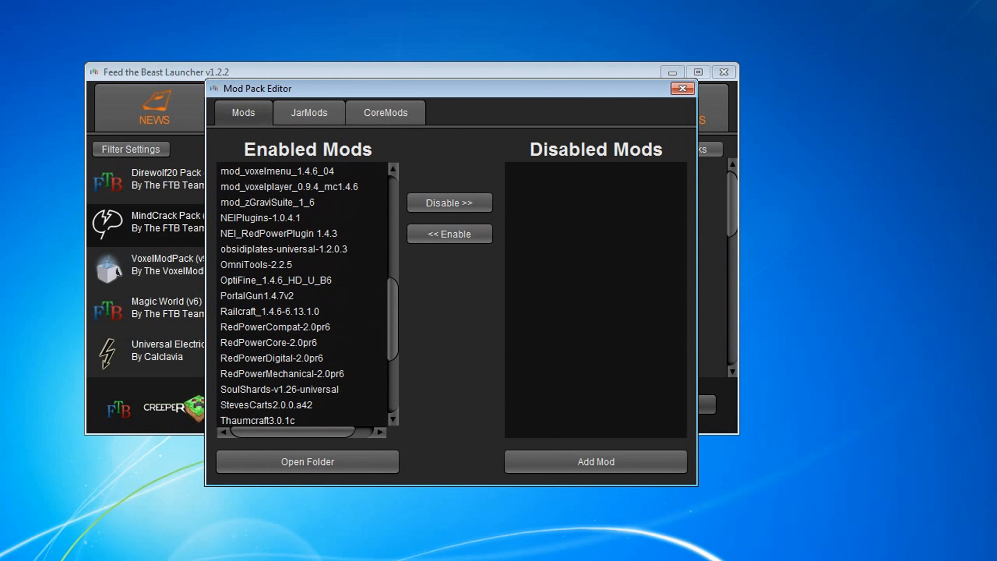
pyautogui.click(682, 88)
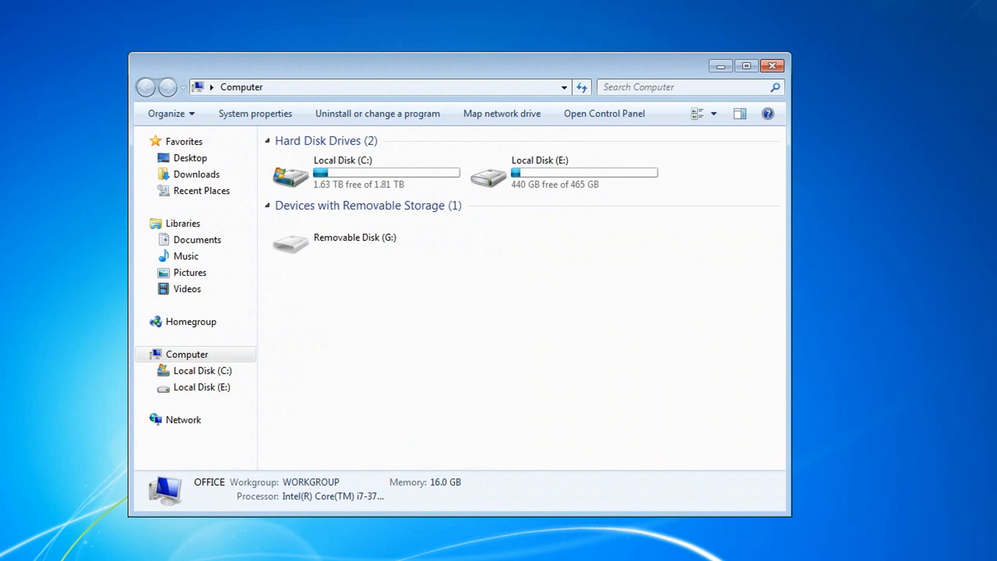
# - Relaunch FTB_Launcher from C:\Feed The Beast, accepting the security warning
pyautogui.doubleClick(343, 175)
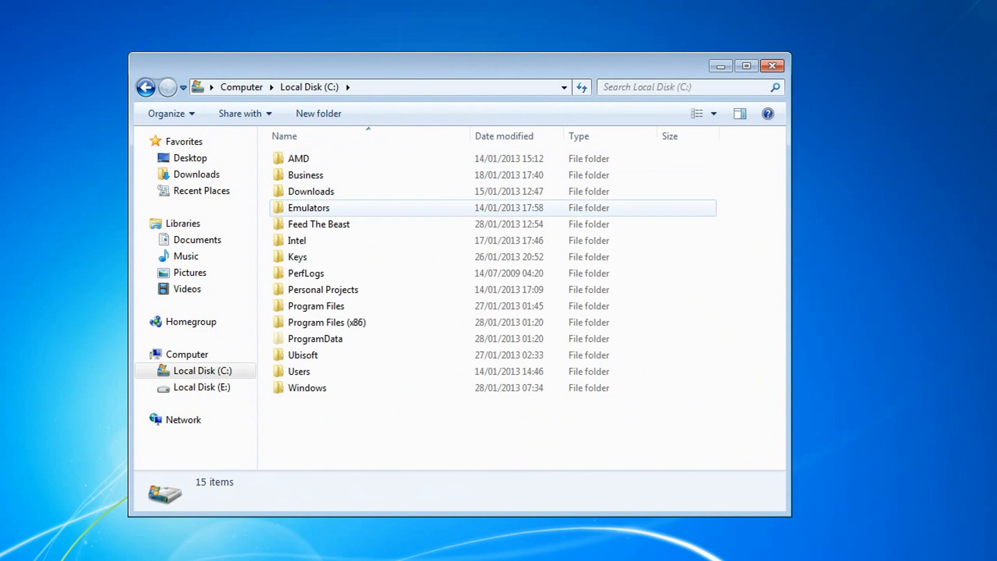
pyautogui.doubleClick(314, 175)
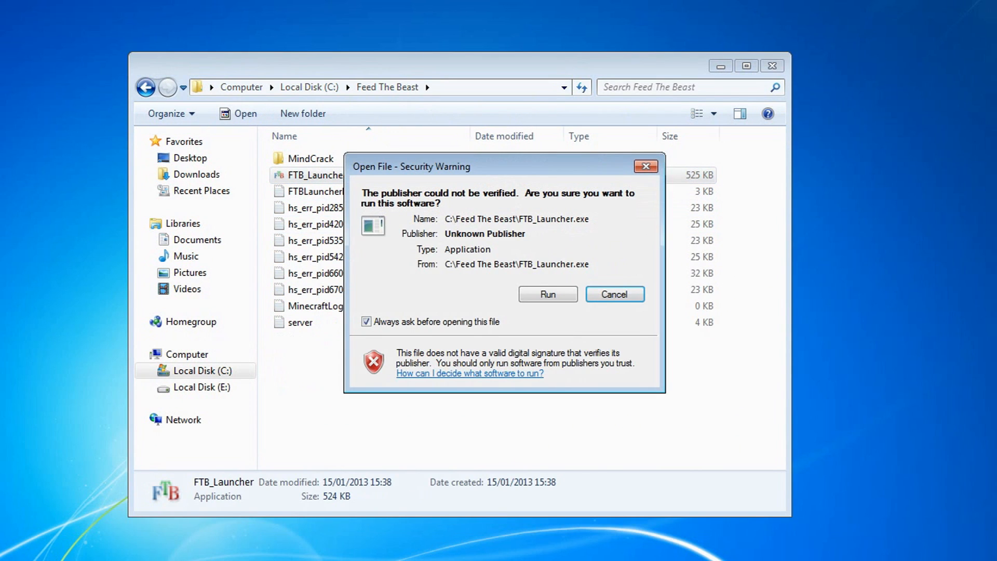
pyautogui.click(614, 294)
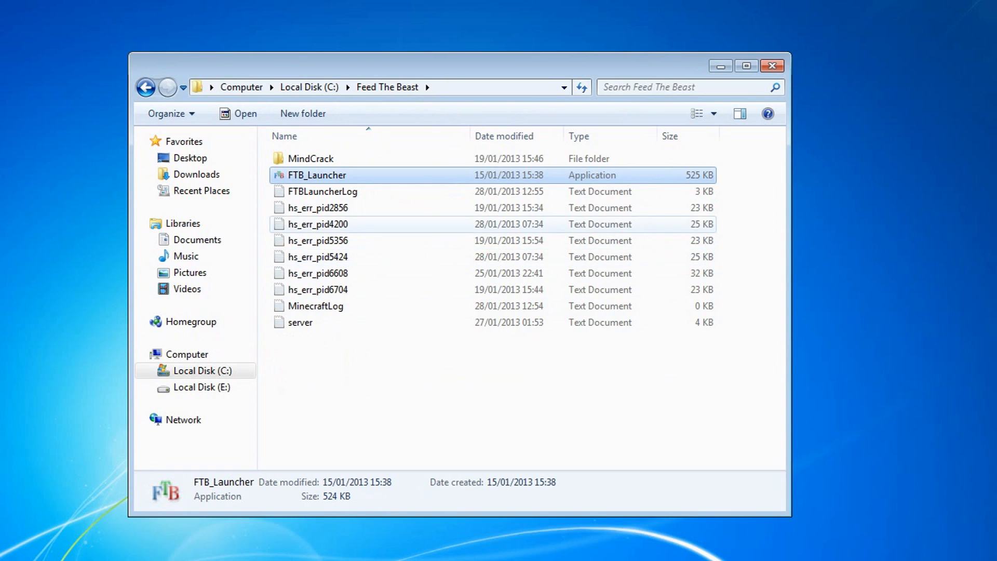
pyautogui.doubleClick(317, 175)
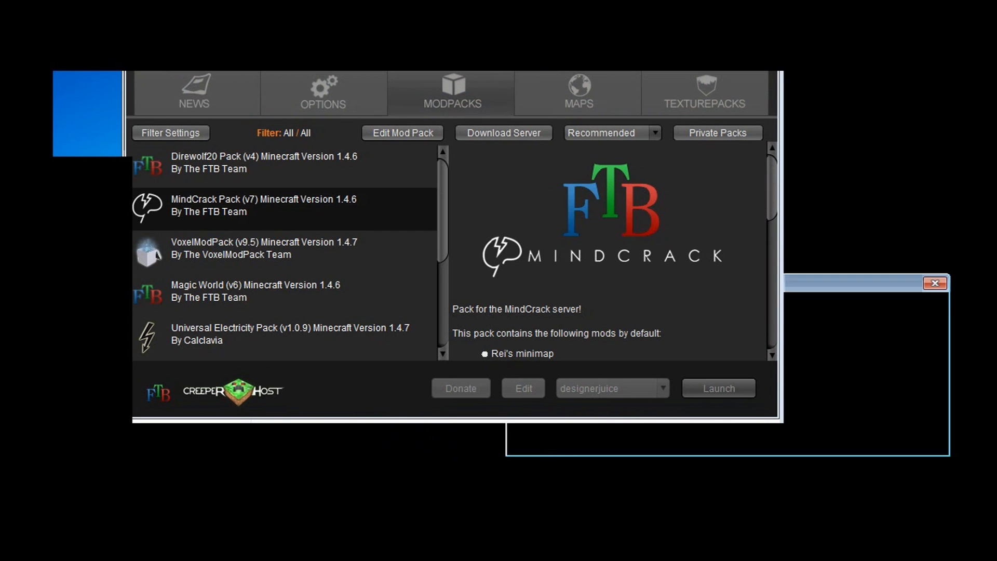
# - Launch MindCrack Pack v7 to the title screen showing OptiFine_1.4.6_HD_U_B6 and 60 mods
pyautogui.click(717, 388)
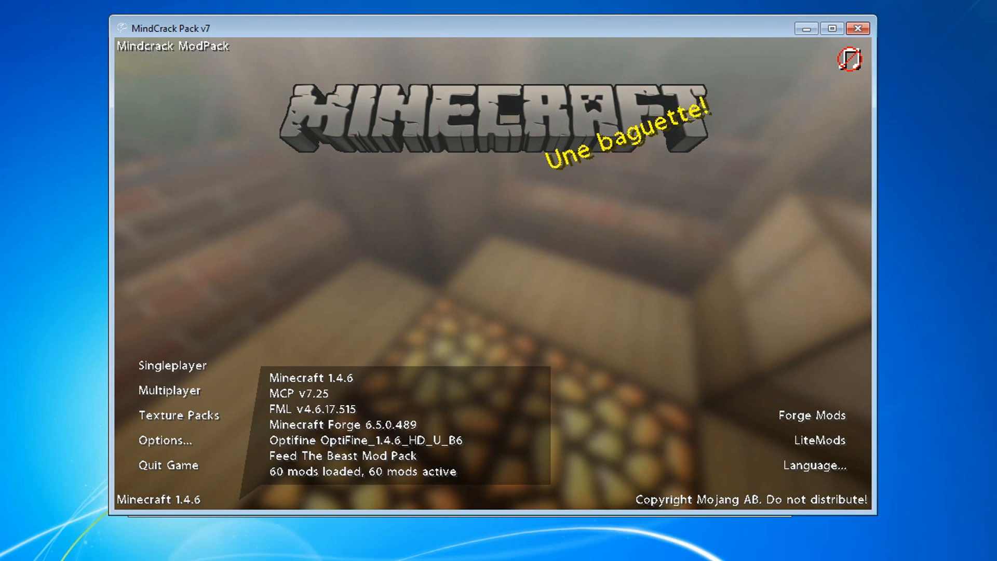
pyautogui.click(164, 439)
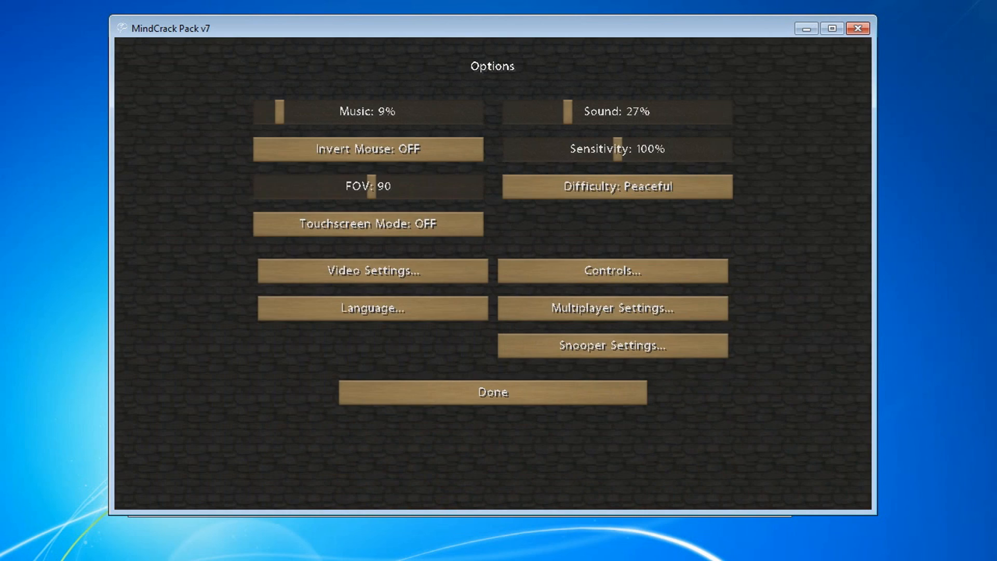
pyautogui.moveTo(371, 270)
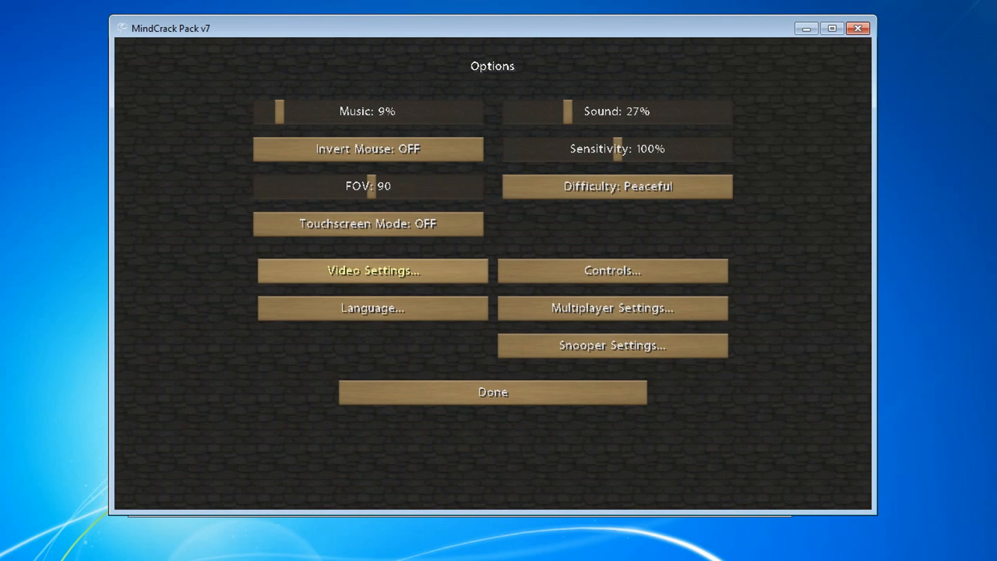
pyautogui.click(371, 270)
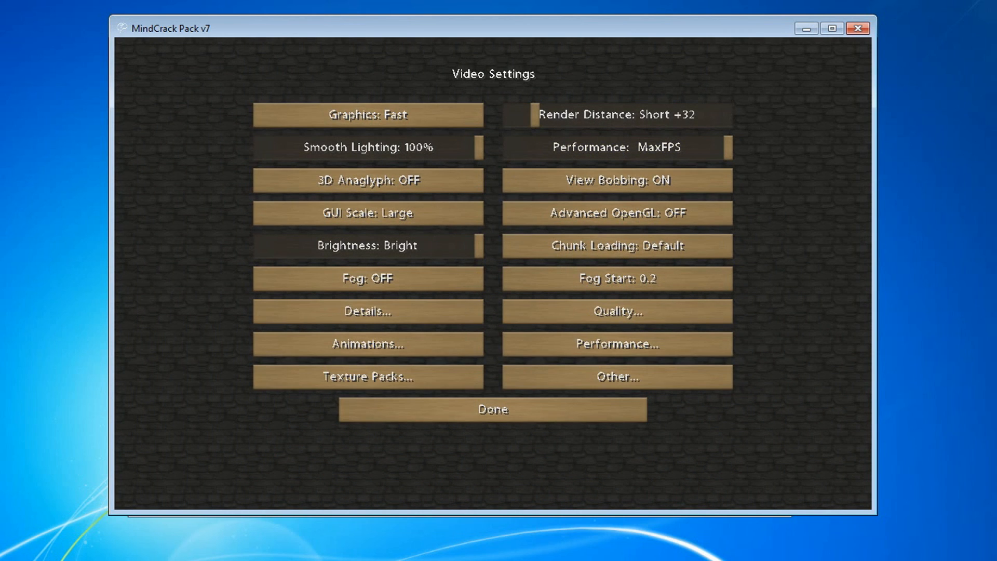
pyautogui.click(615, 344)
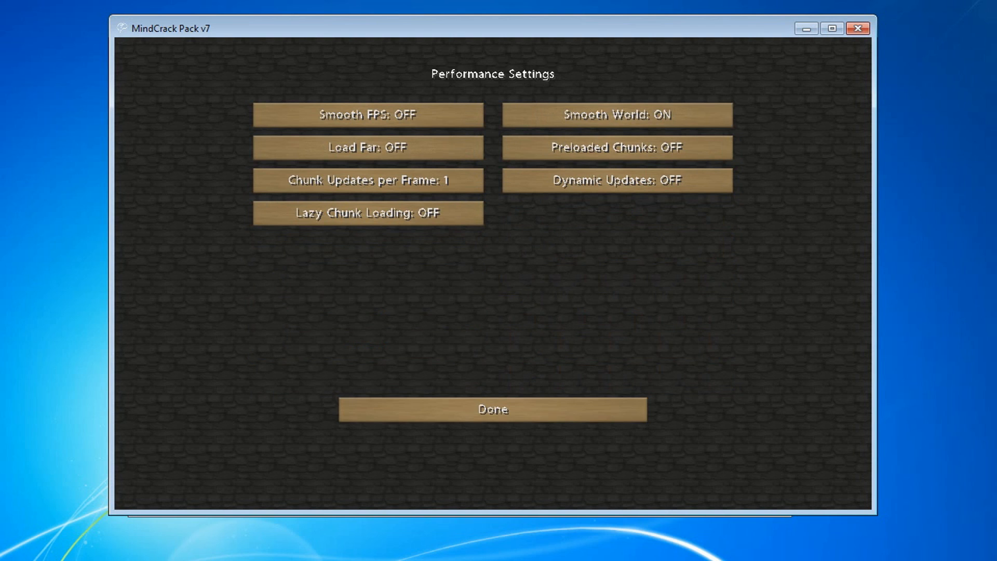
pyautogui.click(492, 409)
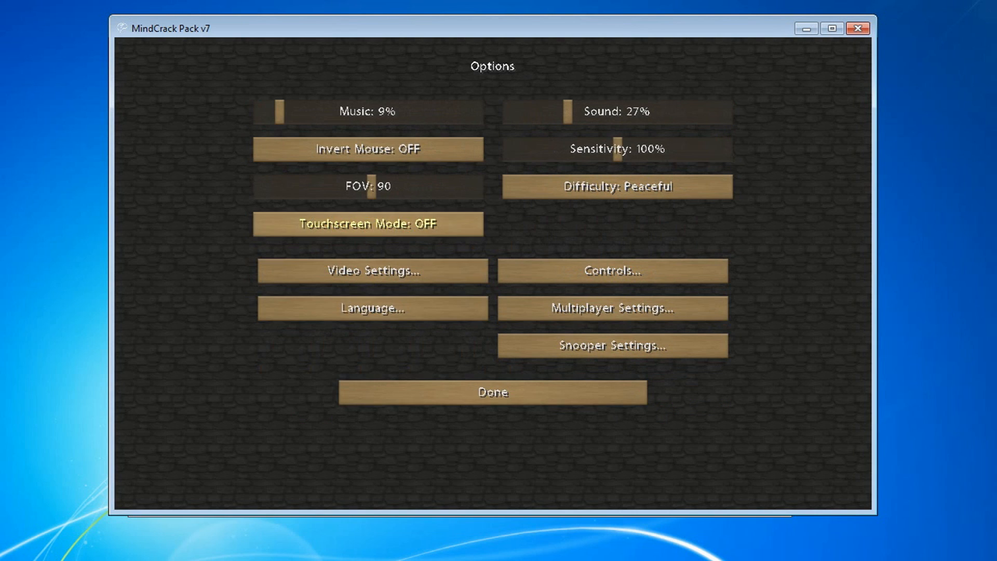
pyautogui.click(491, 391)
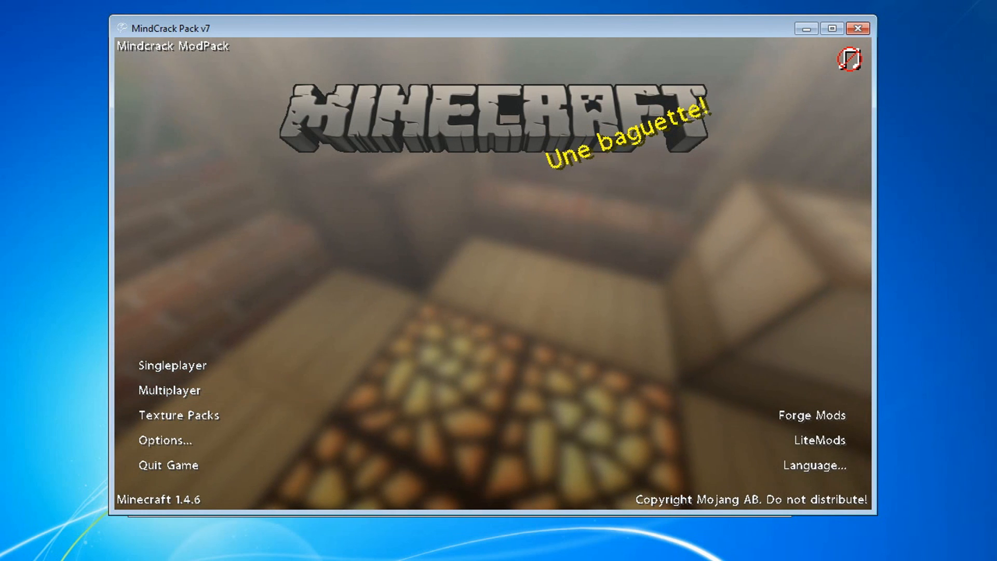